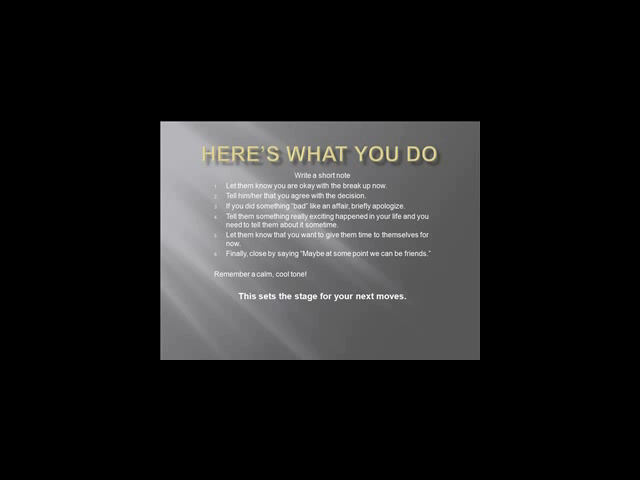
key(Right)
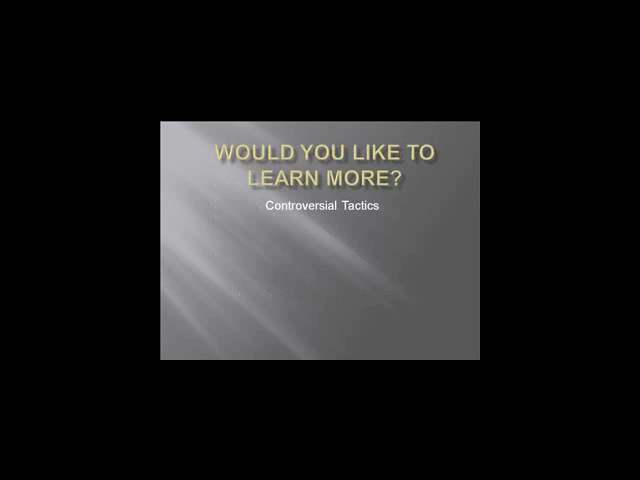